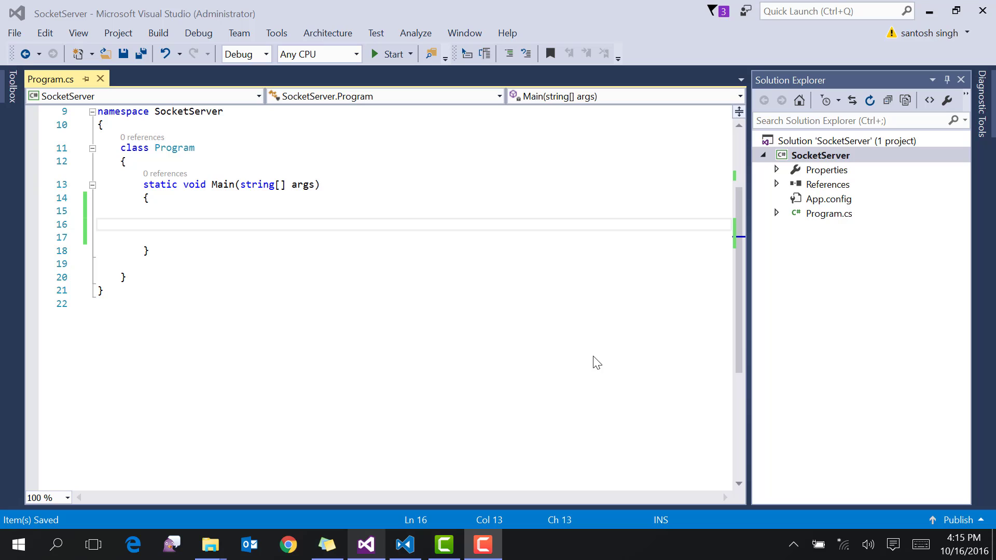
pyautogui.moveTo(464, 422)
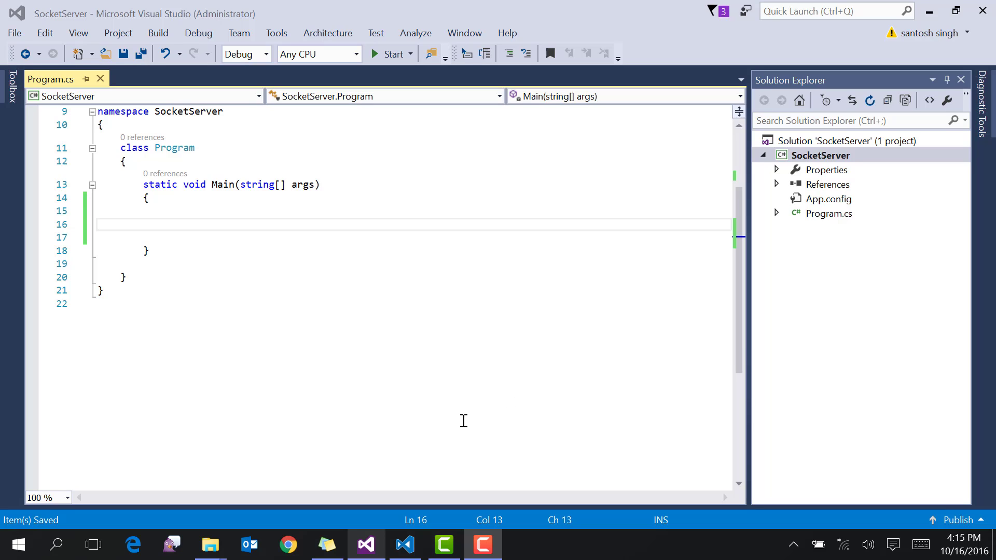
# Write 'Socket socket = new Socket(AddressFamily.InterNetwork, S' in Main via IntelliSense.
pyautogui.write('so')
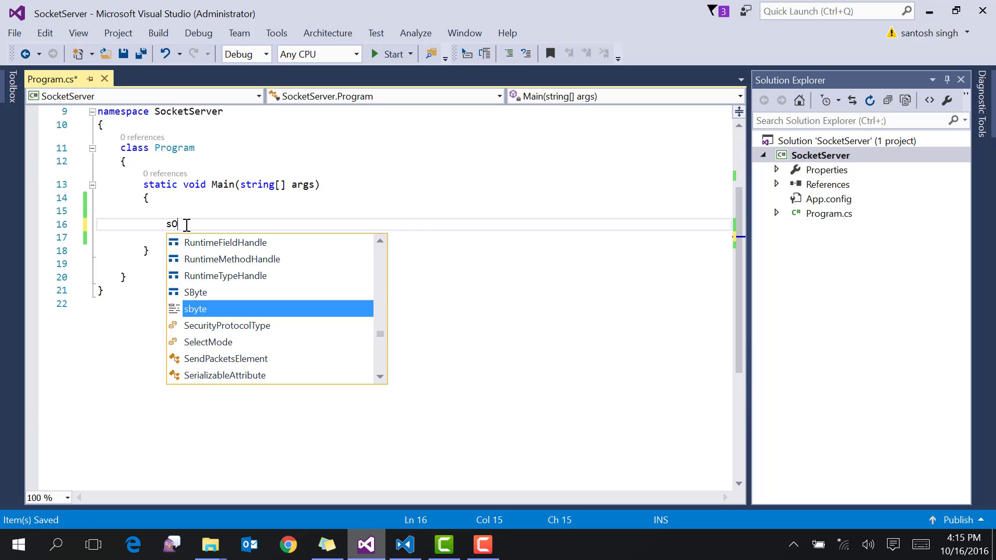
pyautogui.write('cket socket=new Socket(A')
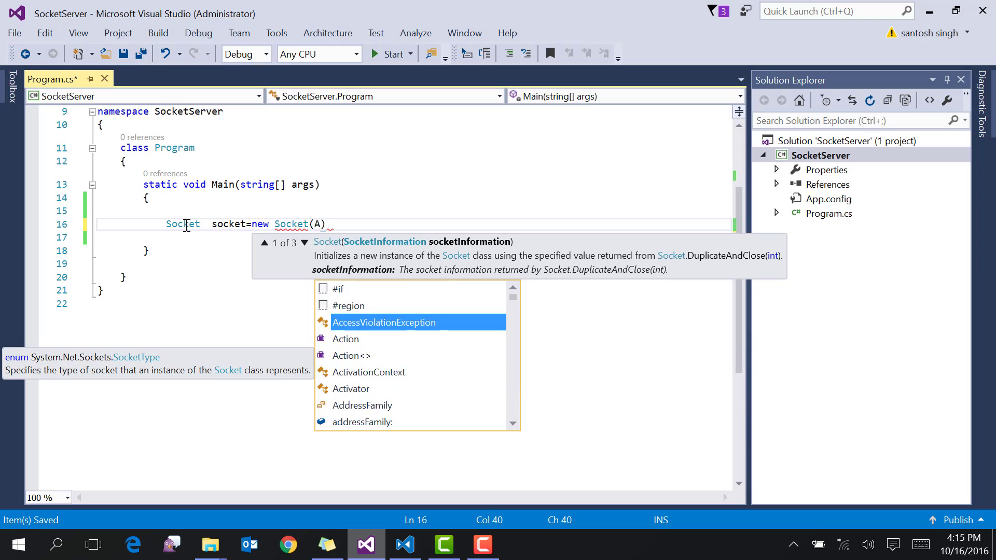
pyautogui.write('AddressFamily.InterNetwork,S')
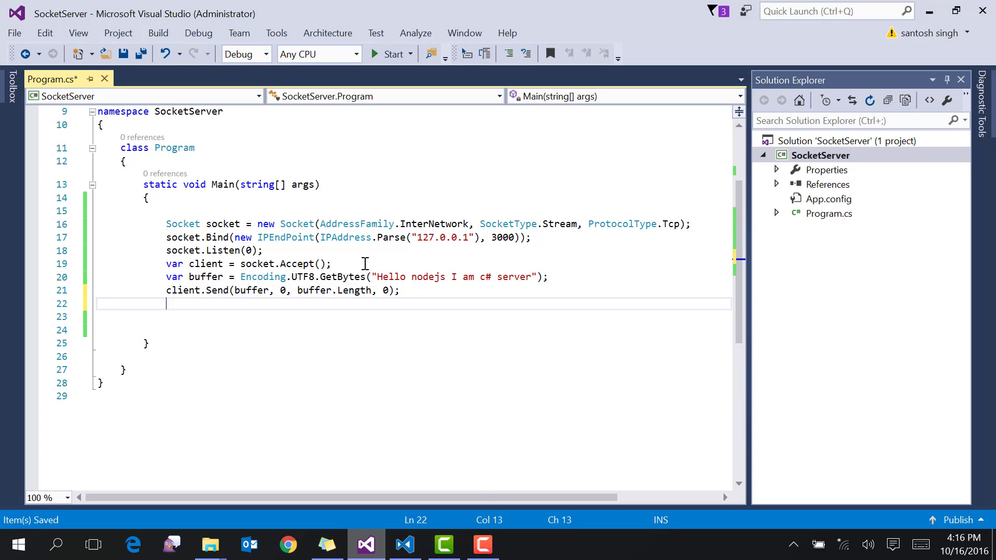
pyautogui.click(405, 544)
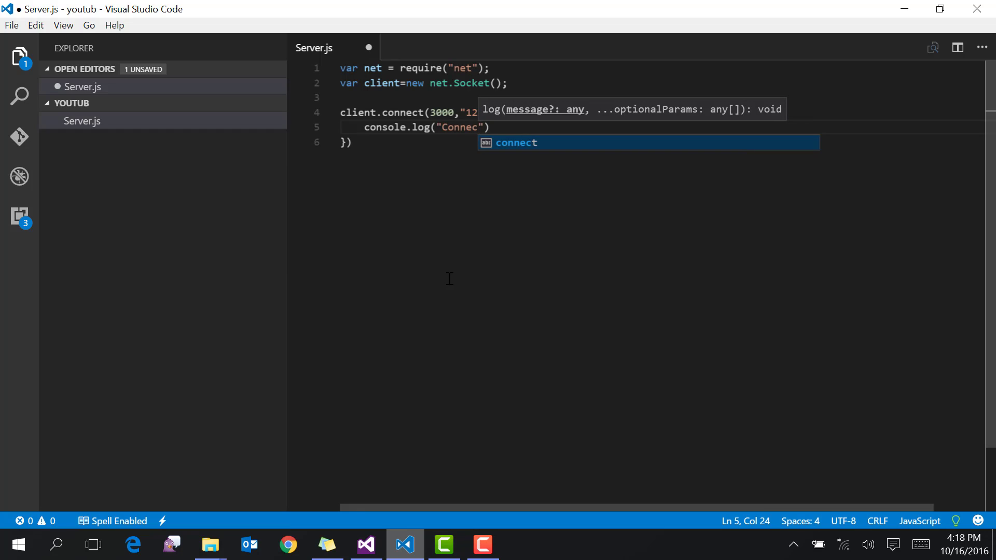